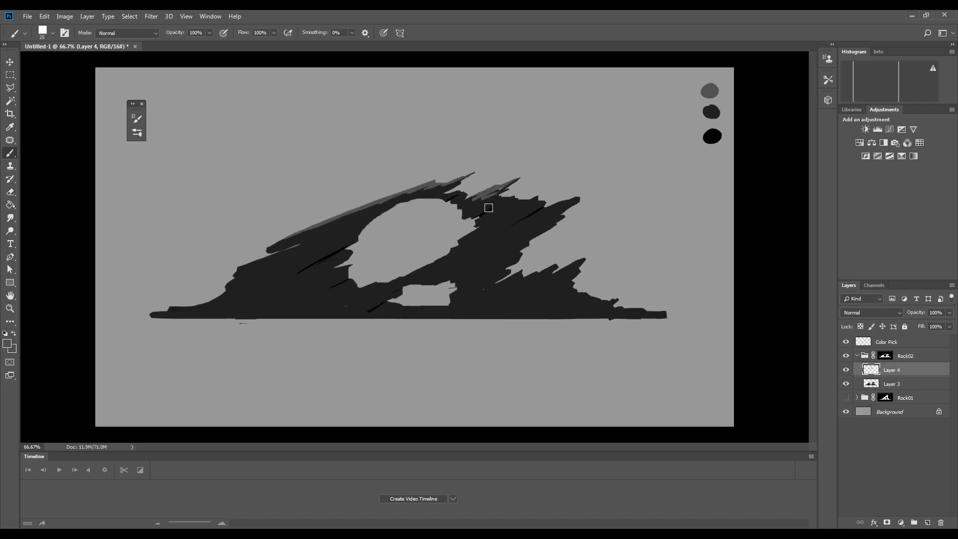
# Paint light grey ledges on the arch, shade the tall pillar and highlight the leaning arch
pyautogui.moveTo(489, 207); pyautogui.dragTo(561, 317)
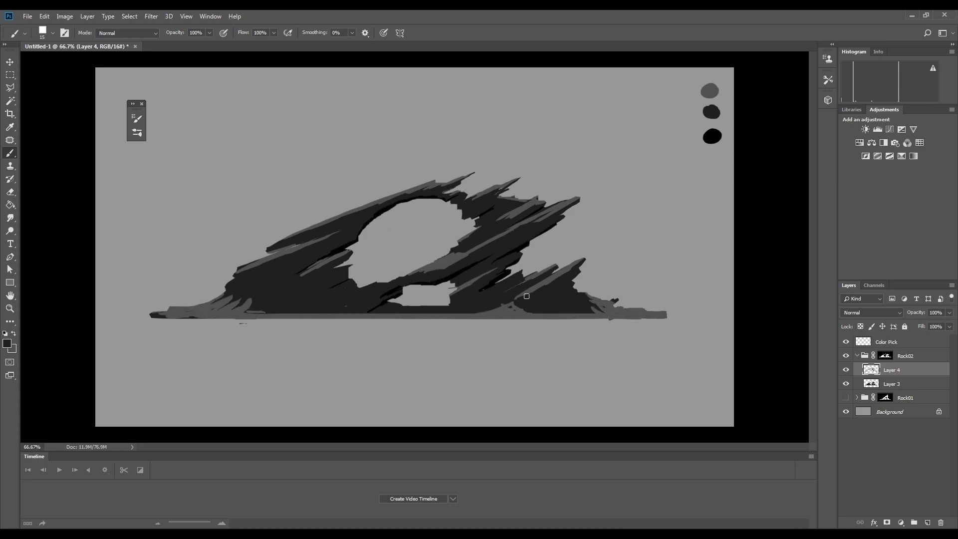
pyautogui.moveTo(527, 296); pyautogui.dragTo(380, 228)
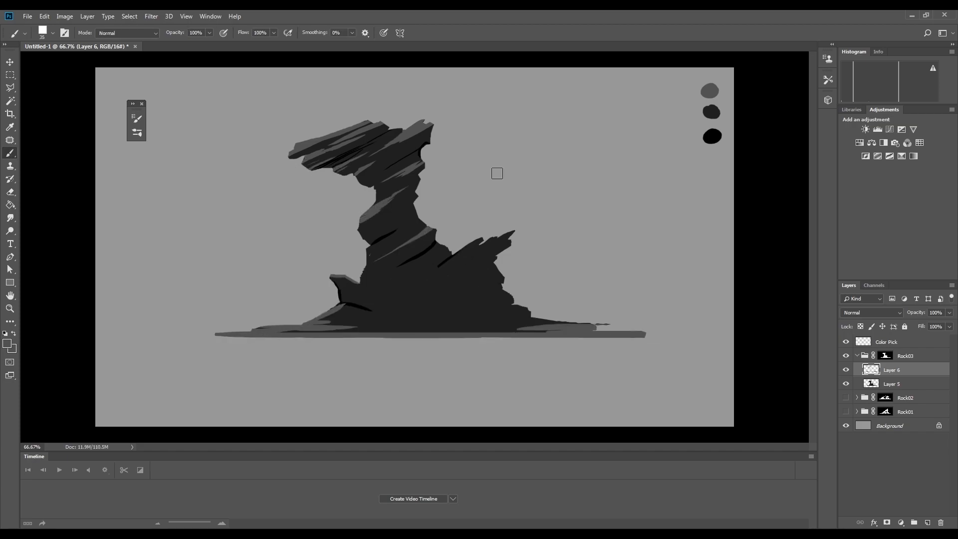
pyautogui.moveTo(497, 172); pyautogui.dragTo(440, 238)
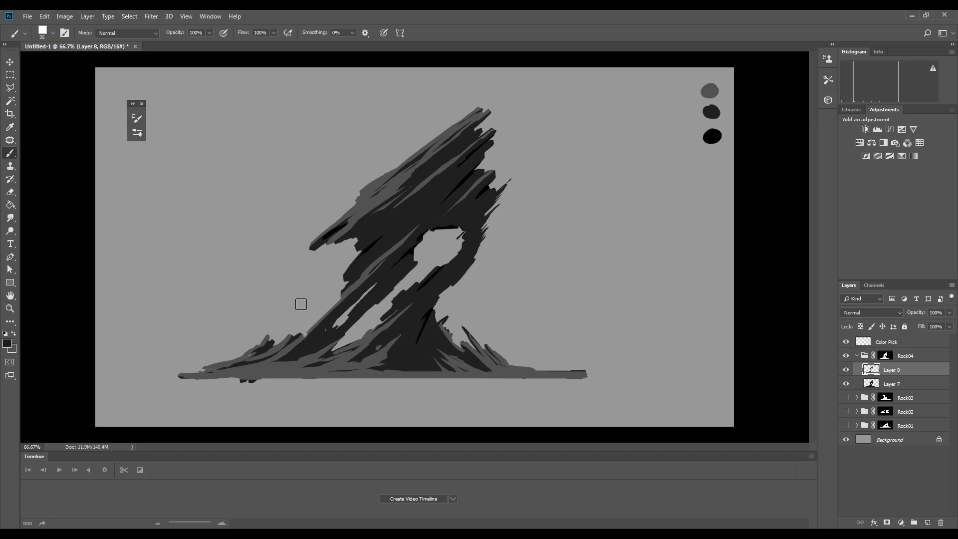
pyautogui.moveTo(301, 304); pyautogui.dragTo(481, 236)
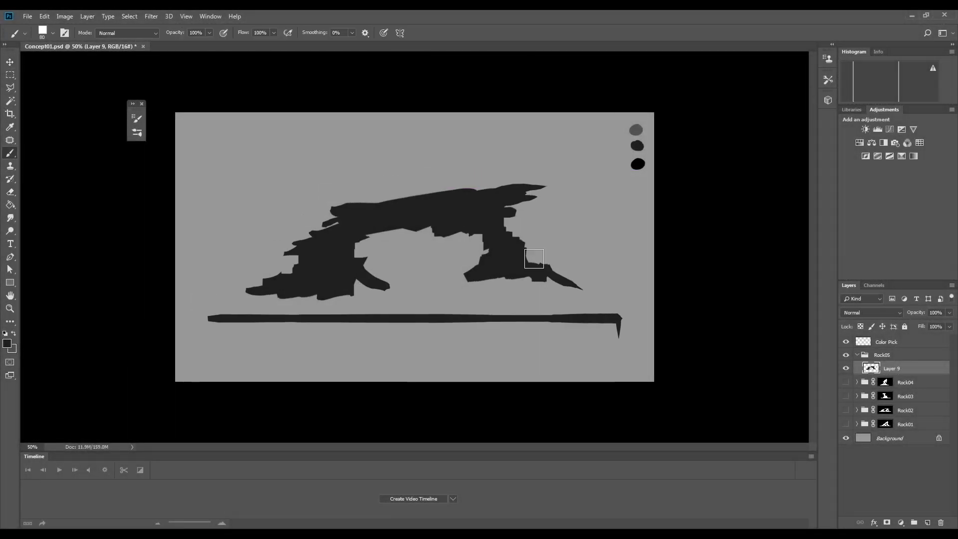
# Block in the long flat-topped arch in Rock05 and paint lighter ledges on its span and right pillar
pyautogui.moveTo(533, 258); pyautogui.dragTo(417, 253)
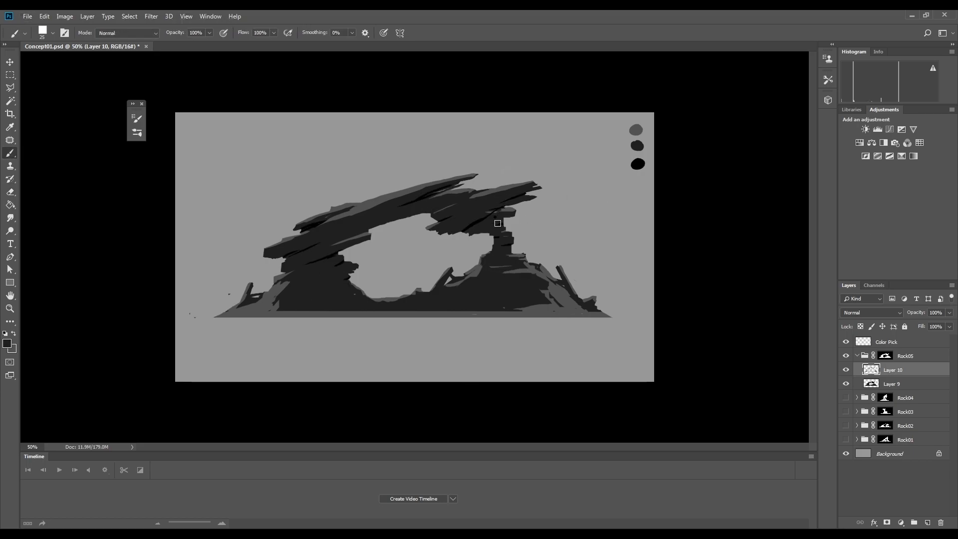
pyautogui.moveTo(497, 223); pyautogui.dragTo(508, 263)
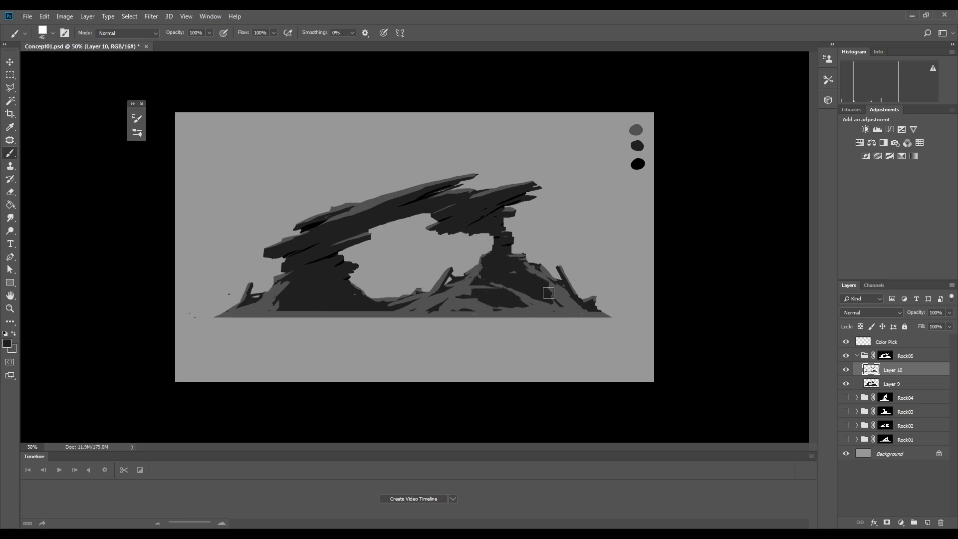
pyautogui.moveTo(548, 292); pyautogui.dragTo(499, 306)
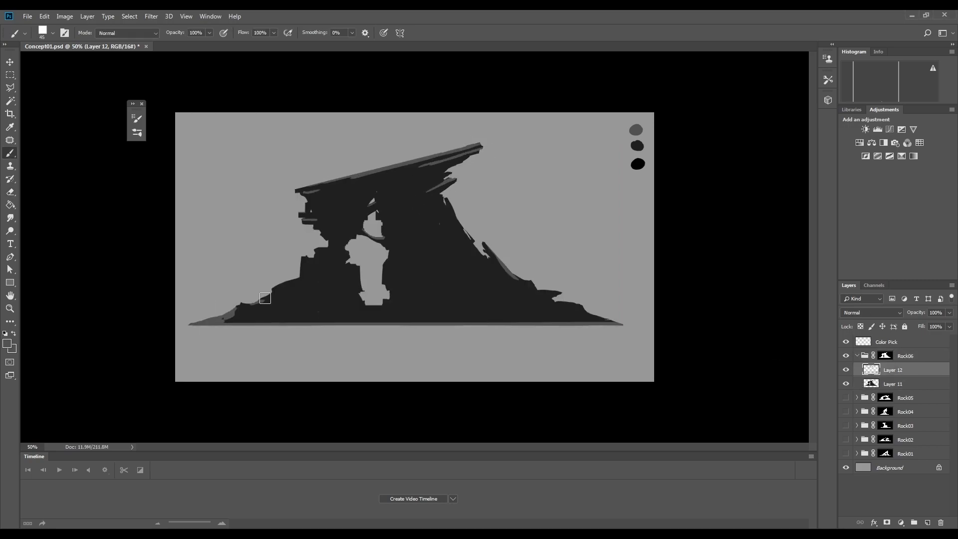
# Shade the steep sloping arch in Rock06 with lighter planes and highlight strokes
pyautogui.moveTo(265, 299); pyautogui.dragTo(455, 221)
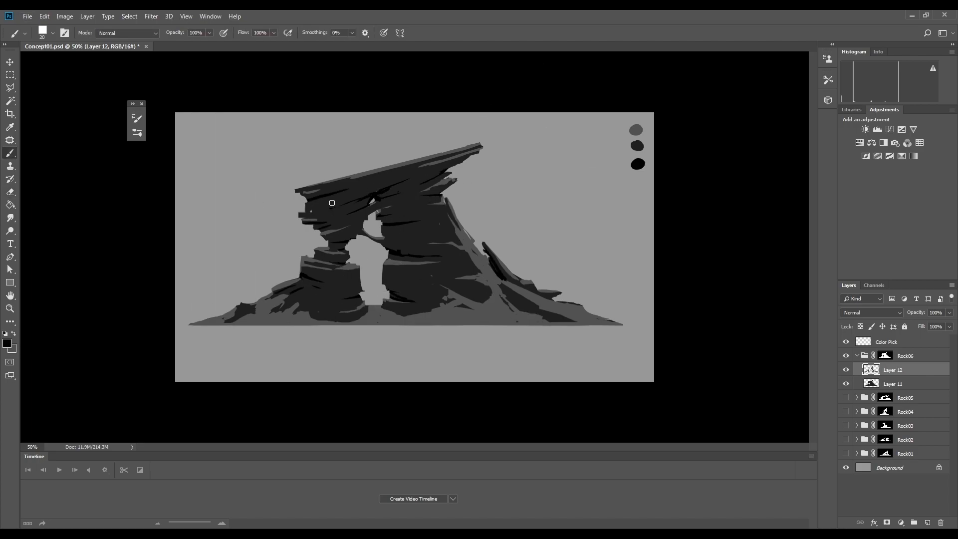
pyautogui.moveTo(331, 203); pyautogui.dragTo(324, 314)
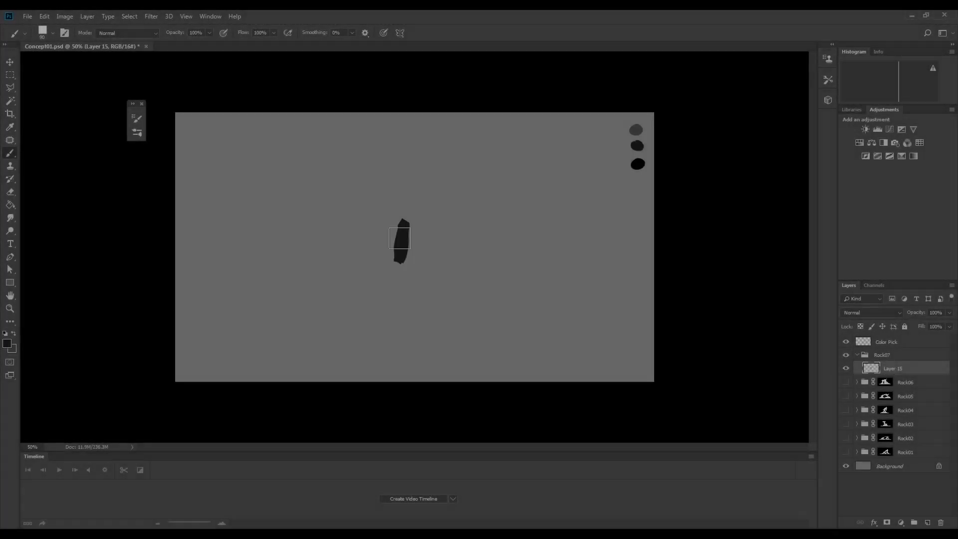
# Block in the Rock07 stacked-slab silhouette and paint light grey ledges over its slabs and mass
pyautogui.moveTo(400, 239); pyautogui.dragTo(347, 317)
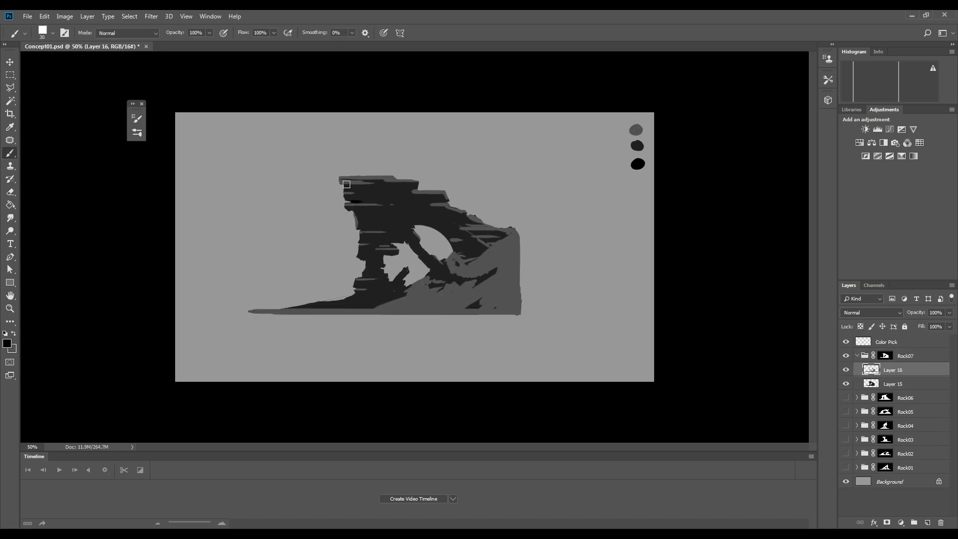
pyautogui.moveTo(346, 184); pyautogui.dragTo(347, 208)
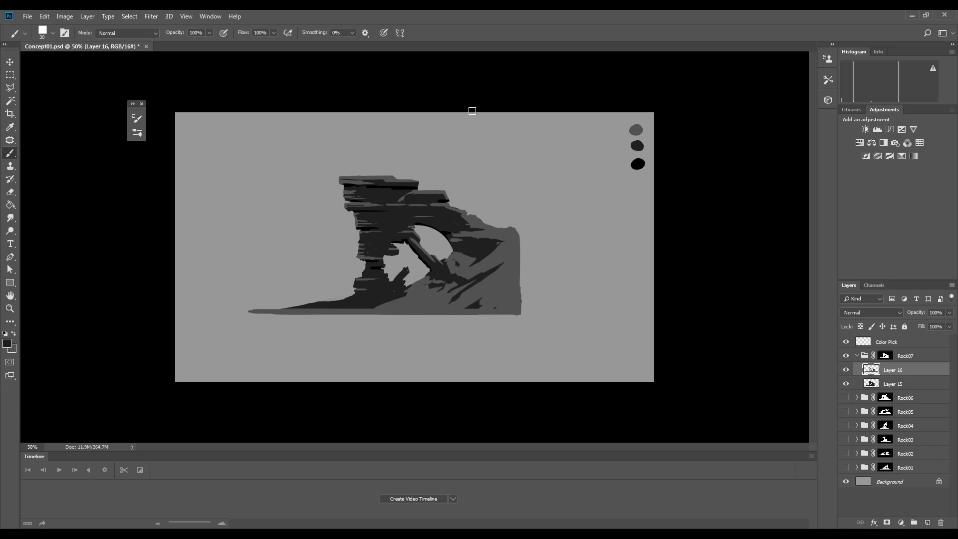
pyautogui.moveTo(472, 110); pyautogui.dragTo(372, 304)
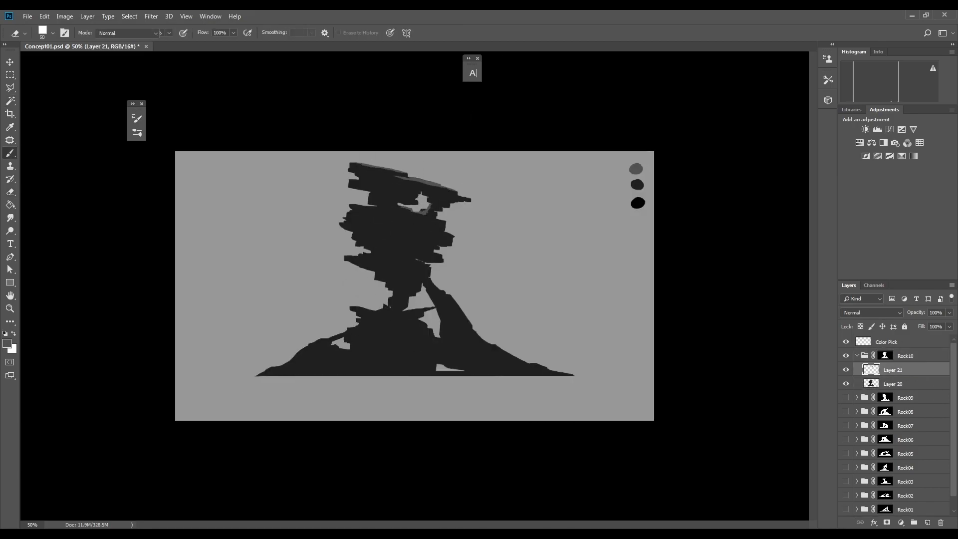
# Refine the Rock10 slab tower with lighter ledge strokes and a light accent dab
pyautogui.moveTo(355, 183); pyautogui.dragTo(441, 287)
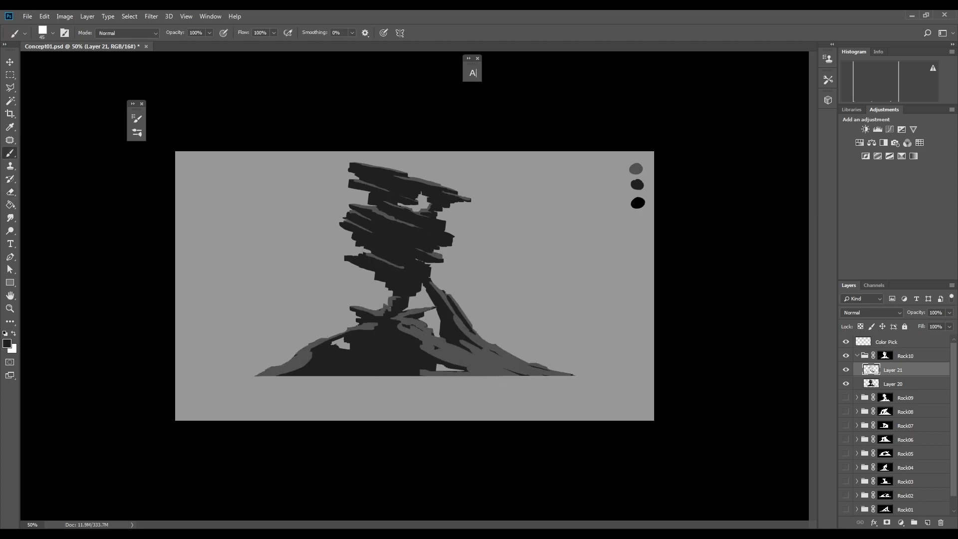
pyautogui.click(384, 319)
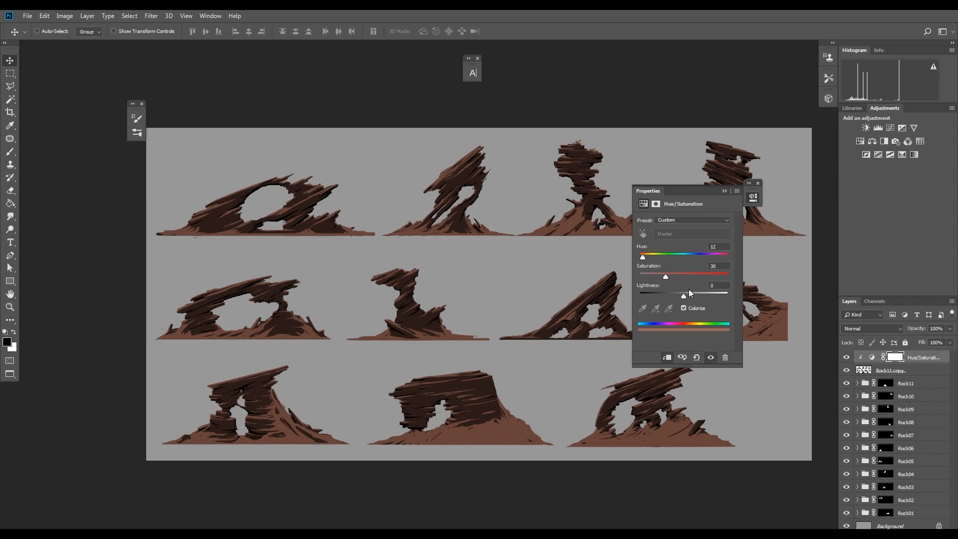
# Adjust the Colorize tint, add a Levels adjustment and push midtones and highlights to bright orange
pyautogui.moveTo(666, 293); pyautogui.dragTo(690, 296)
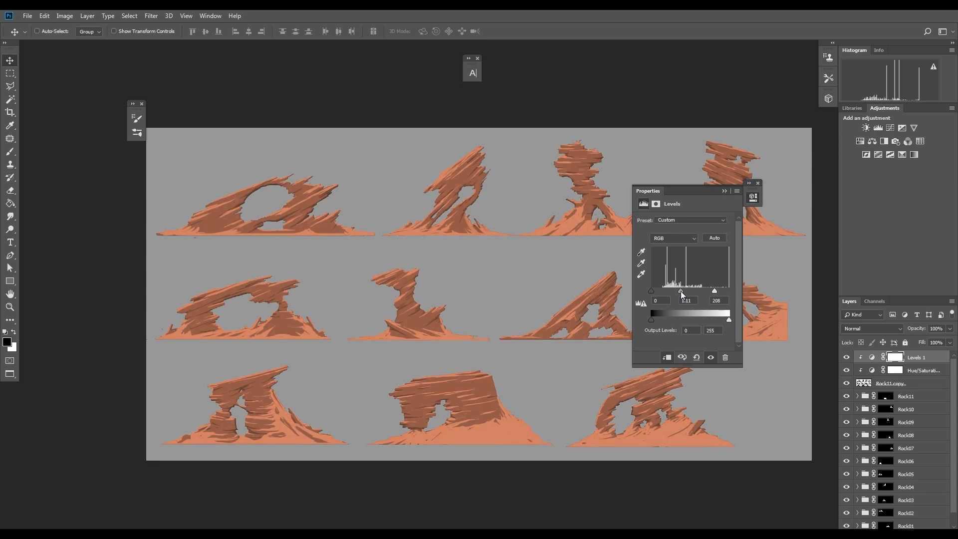
pyautogui.moveTo(652, 291); pyautogui.dragTo(655, 290)
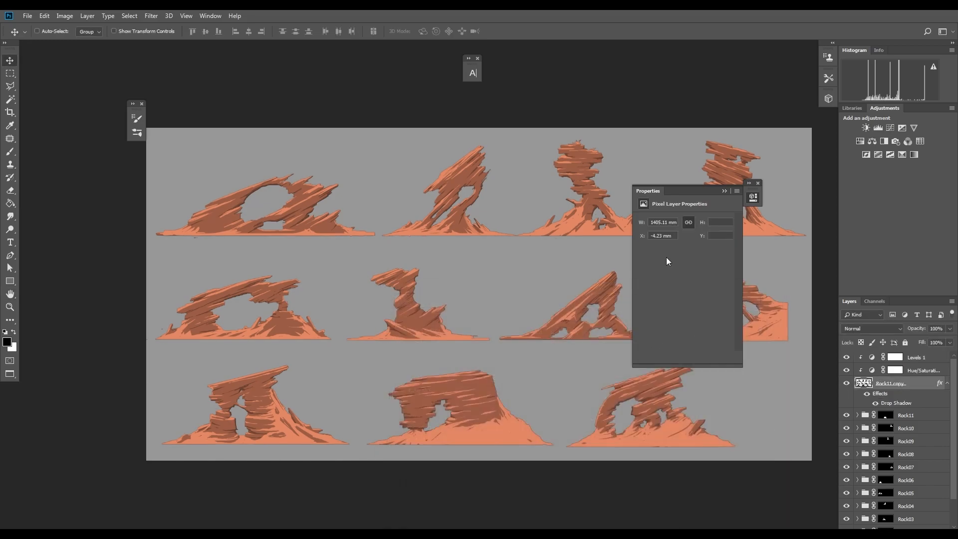
pyautogui.click(916, 358)
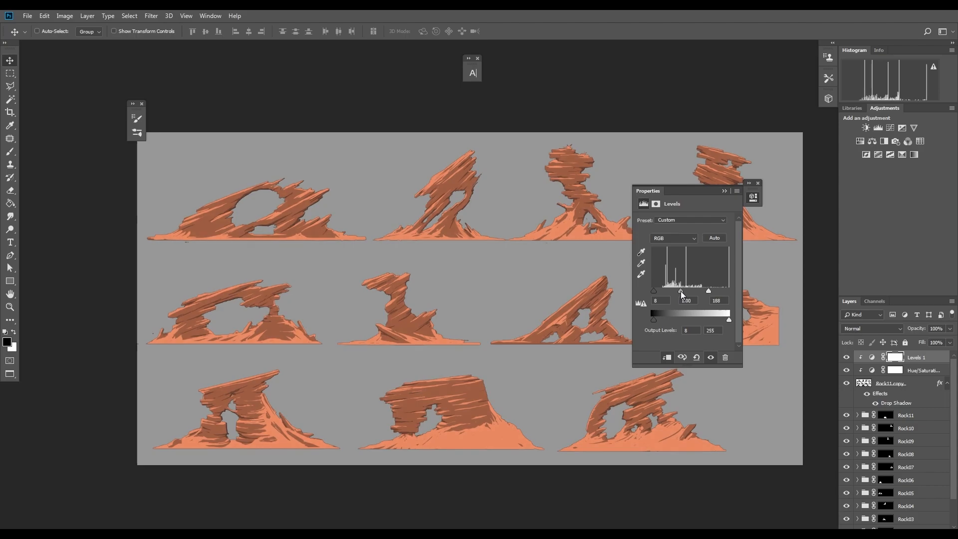
pyautogui.click(64, 15)
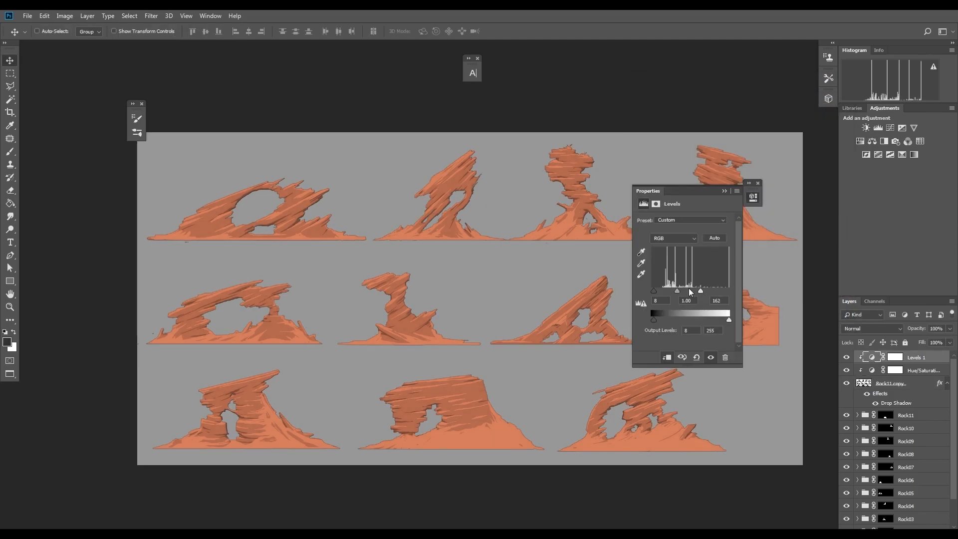
pyautogui.moveTo(654, 290); pyautogui.dragTo(660, 290)
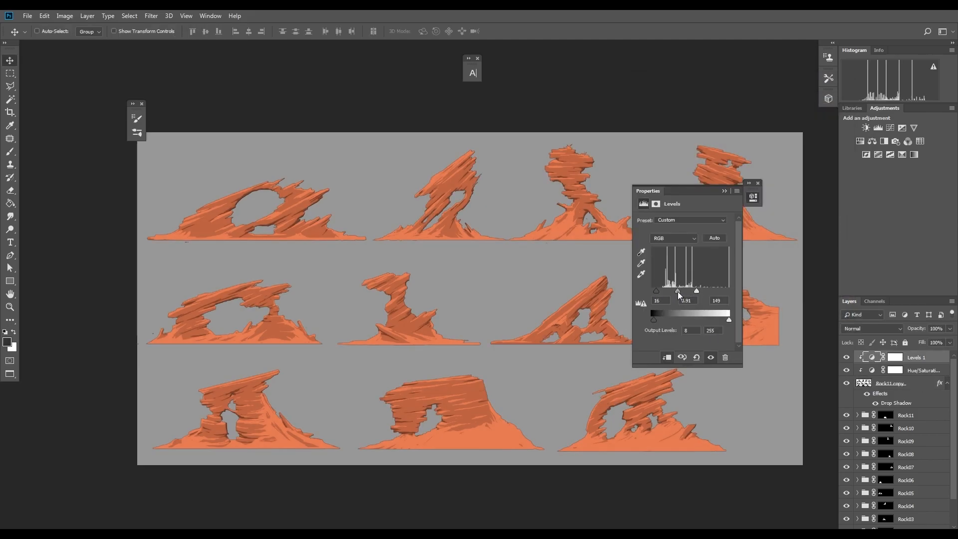
pyautogui.click(924, 370)
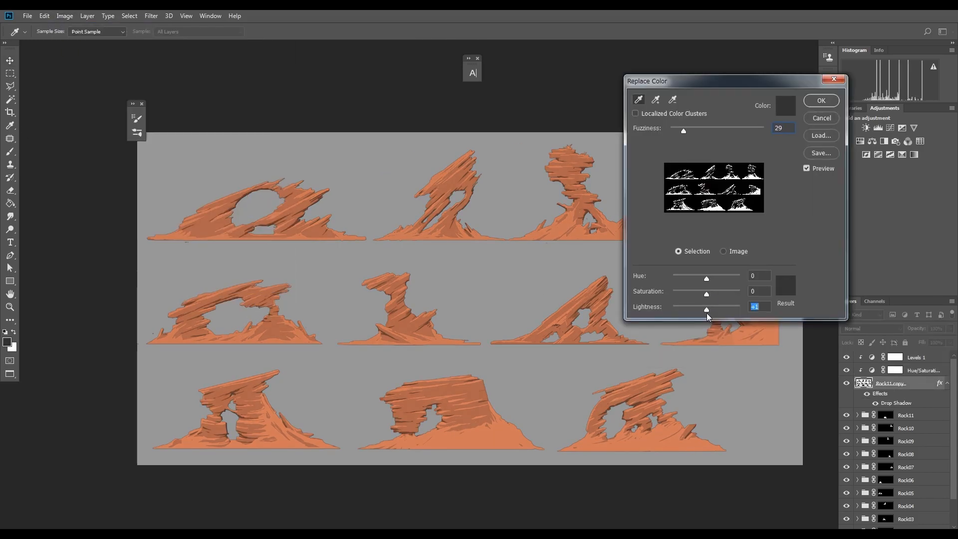
# Confirm Replace Color, tweak Levels and colorize the background to a muted greyish brown
pyautogui.click(820, 100)
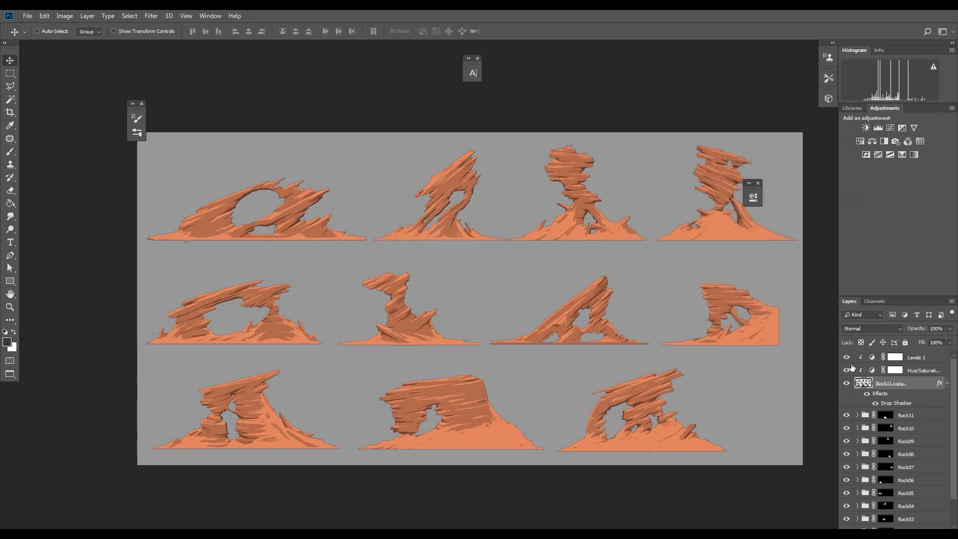
pyautogui.click(918, 358)
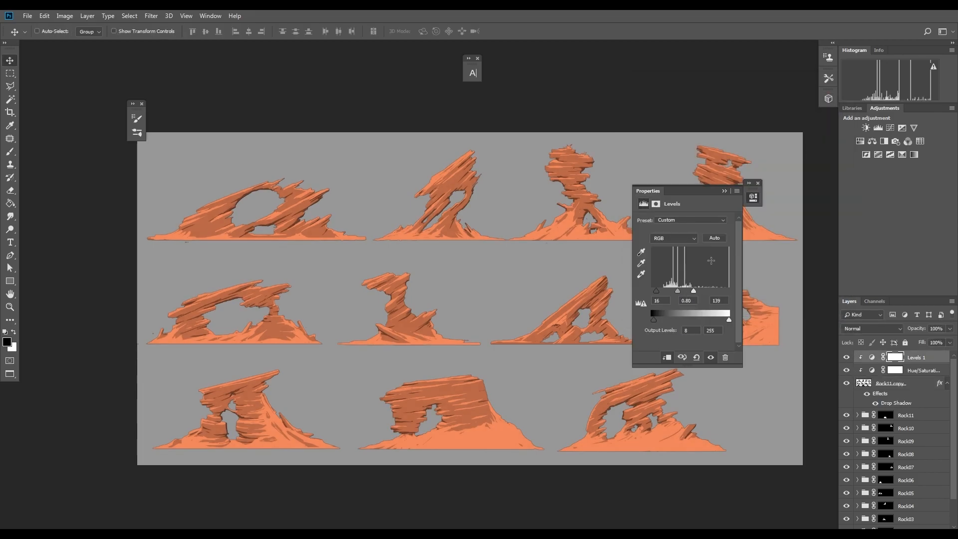
pyautogui.click(925, 370)
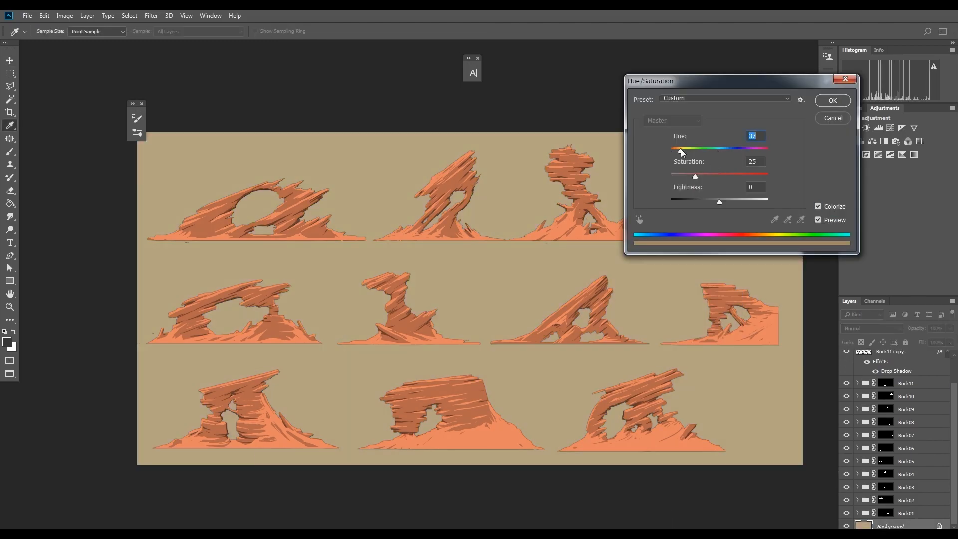
pyautogui.moveTo(694, 176); pyautogui.dragTo(683, 176)
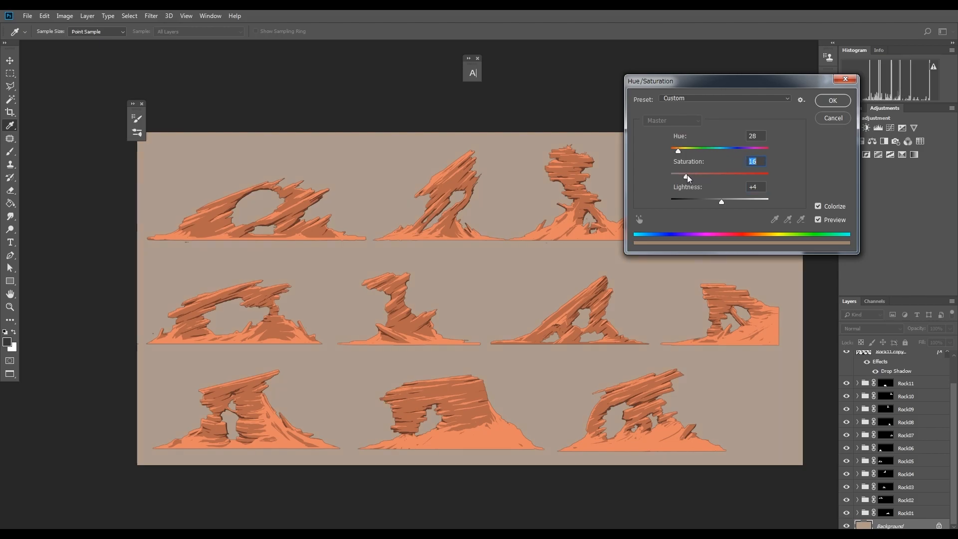
pyautogui.click(833, 99)
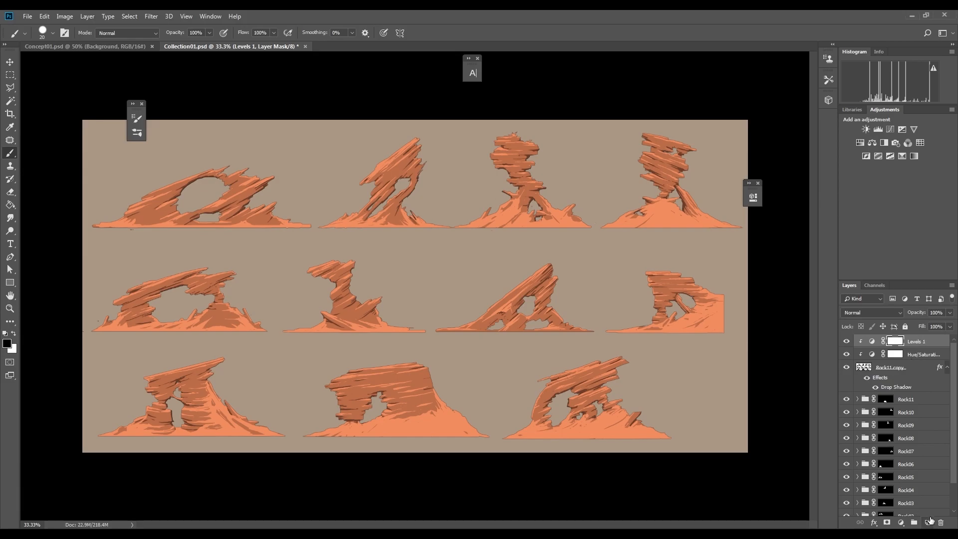
# Add a new markup layer and set the brush foreground colour to red
pyautogui.click(929, 522)
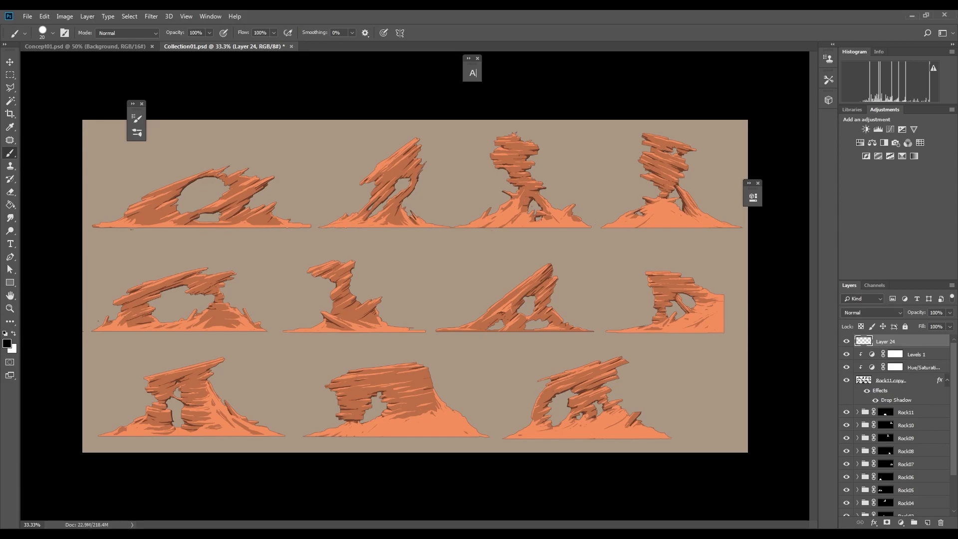
pyautogui.click(10, 342)
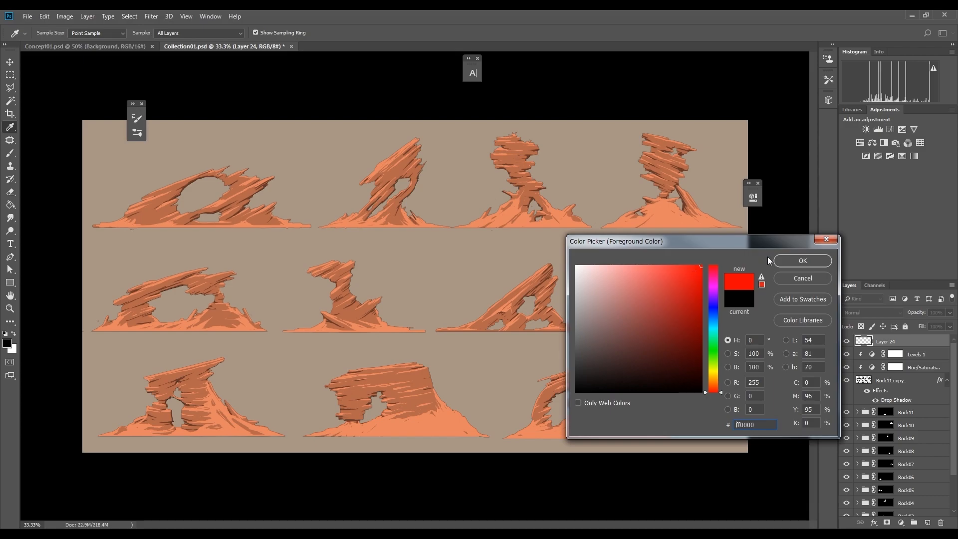
pyautogui.click(802, 261)
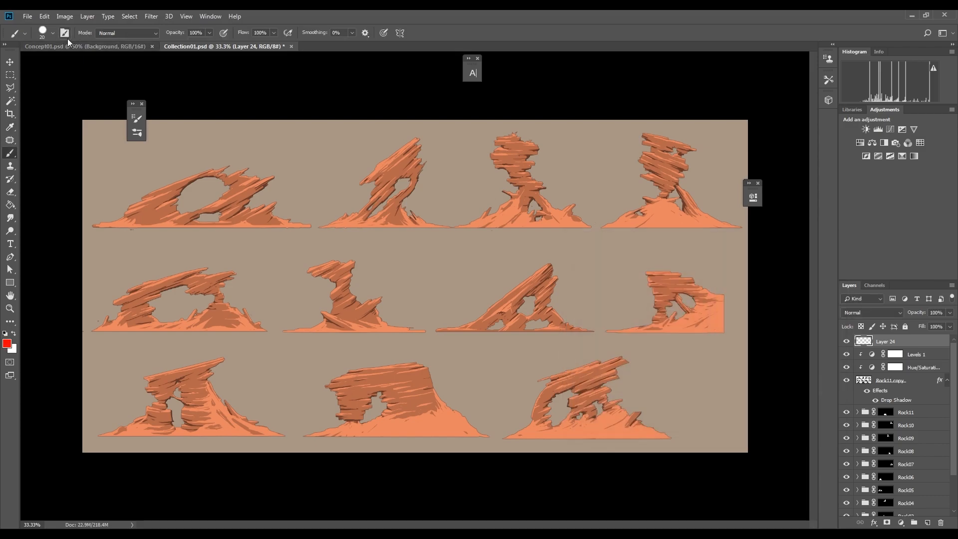
pyautogui.click(42, 37)
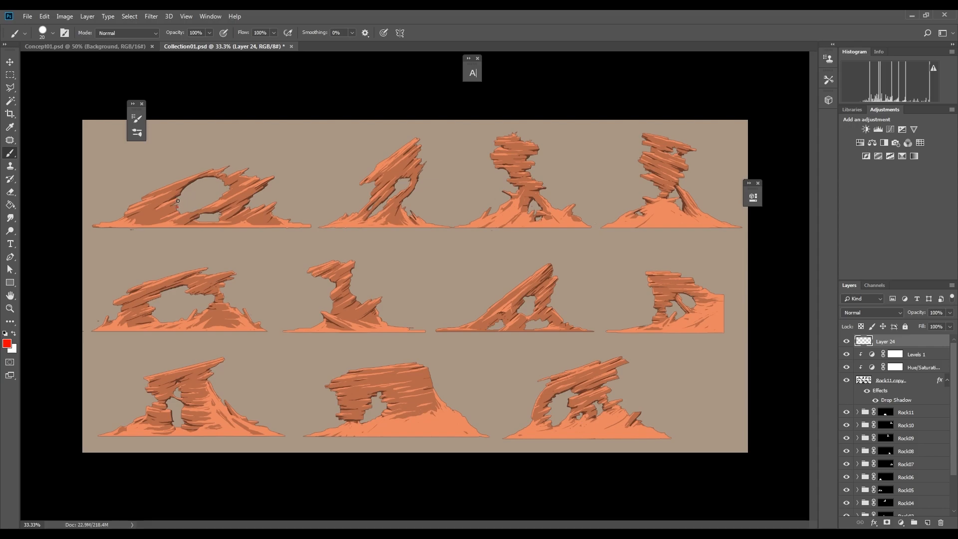
# Circle favourite arch openings and rock features in red, ringing the top-left arch
pyautogui.moveTo(177, 205); pyautogui.dragTo(217, 181)
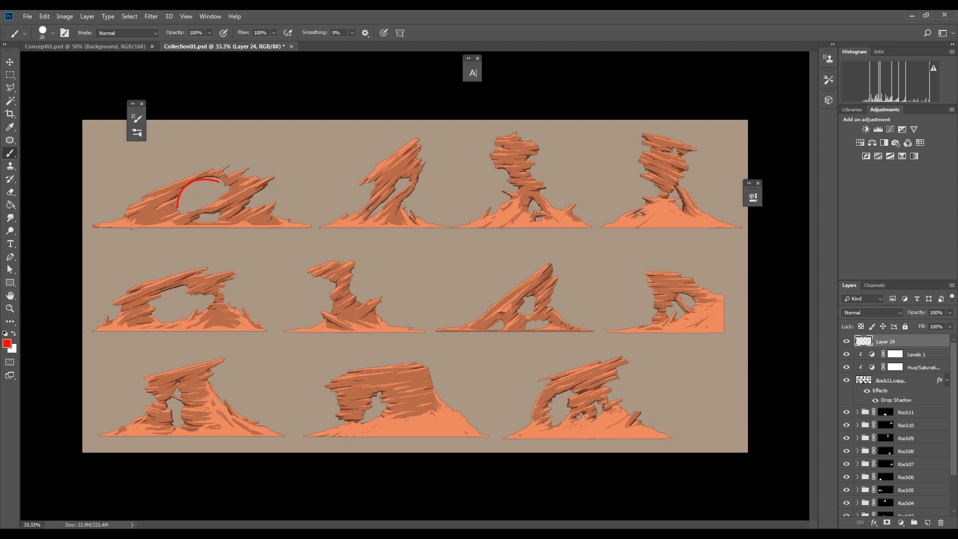
pyautogui.moveTo(495, 178); pyautogui.dragTo(510, 170)
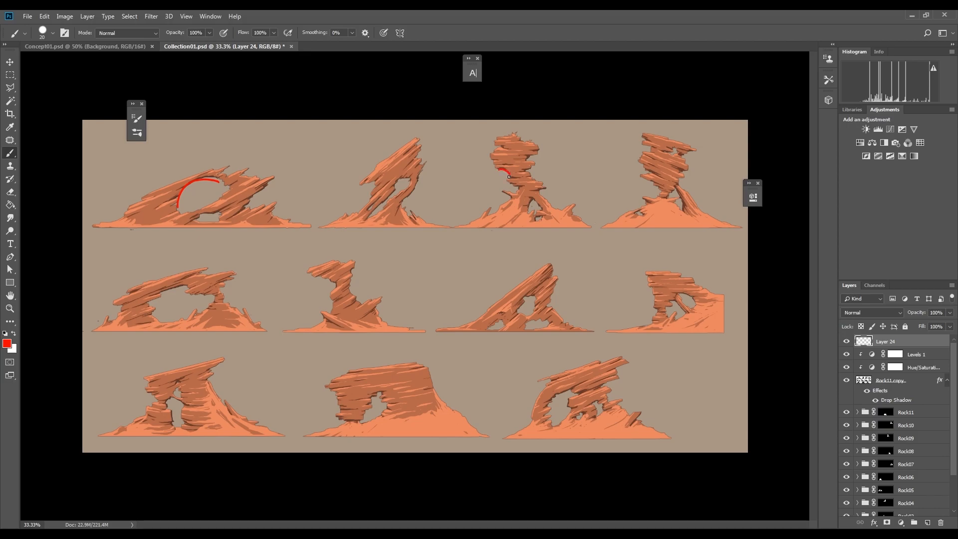
pyautogui.moveTo(671, 309); pyautogui.dragTo(685, 290)
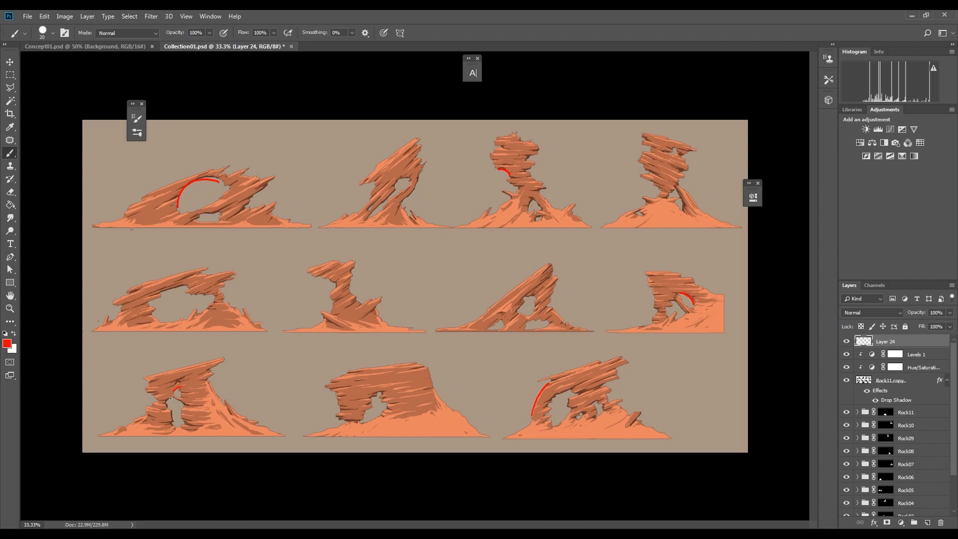
pyautogui.moveTo(178, 397); pyautogui.dragTo(178, 425)
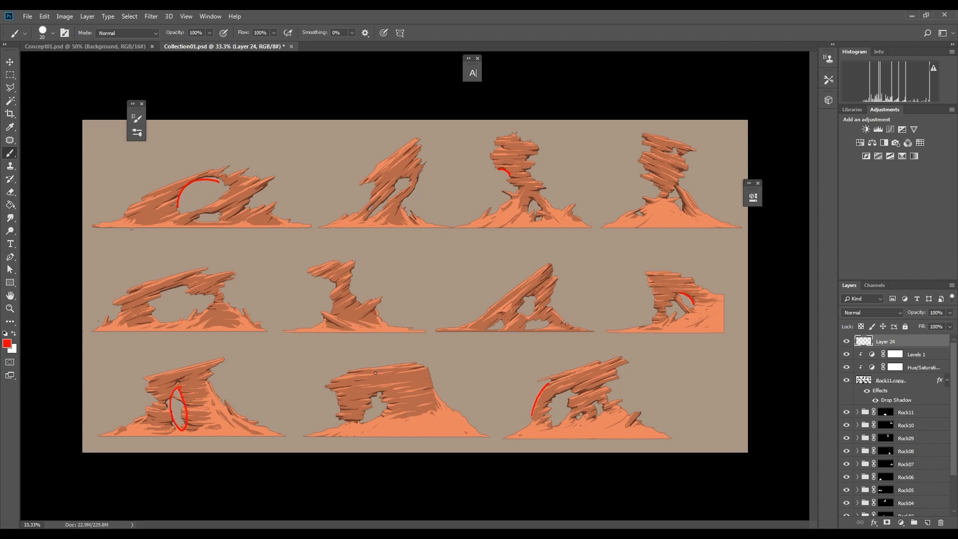
pyautogui.moveTo(375, 375); pyautogui.dragTo(375, 422)
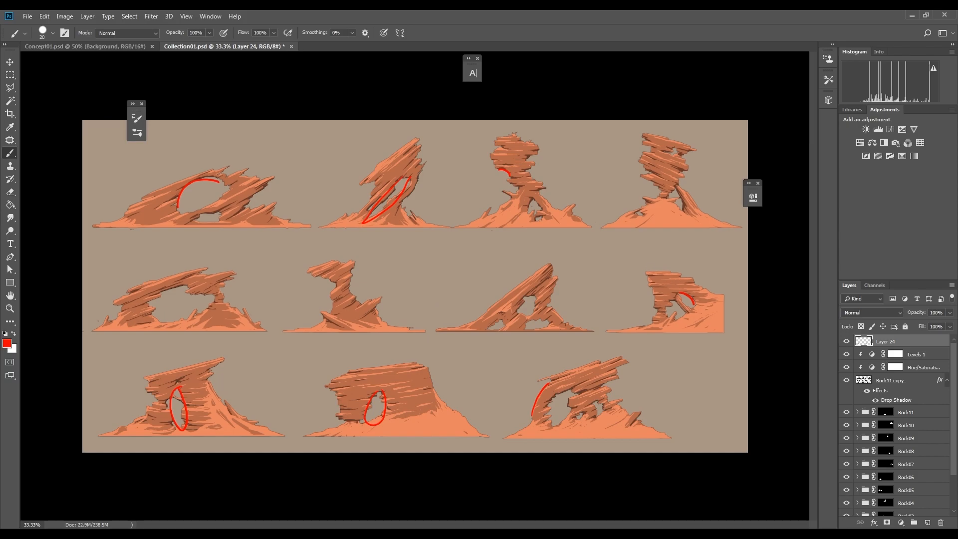
pyautogui.moveTo(343, 401); pyautogui.dragTo(363, 421)
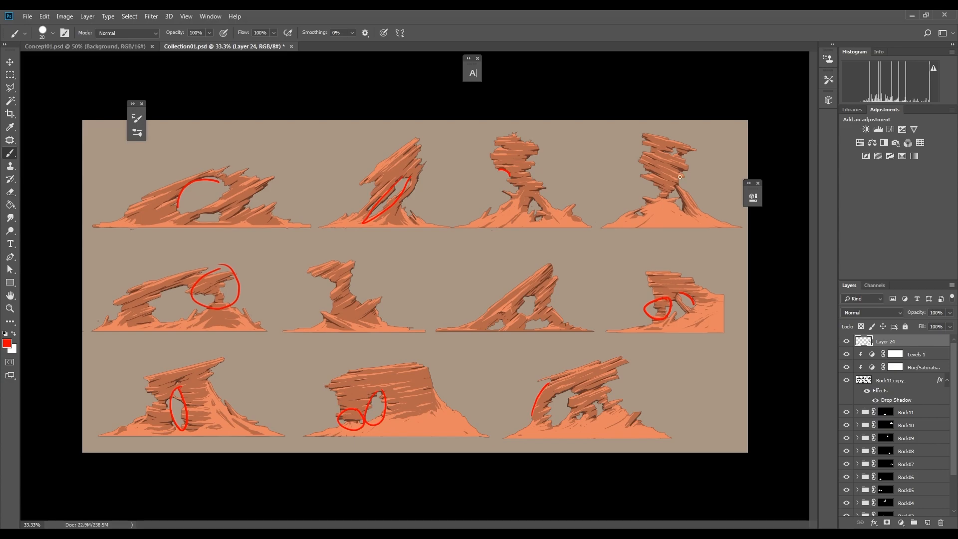
pyautogui.moveTo(651, 178); pyautogui.dragTo(672, 202)
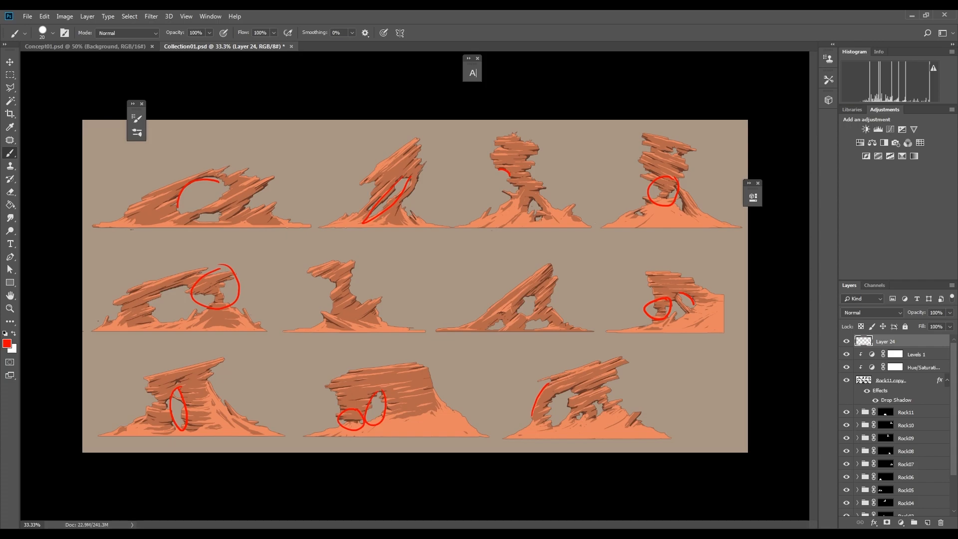
pyautogui.moveTo(194, 148)
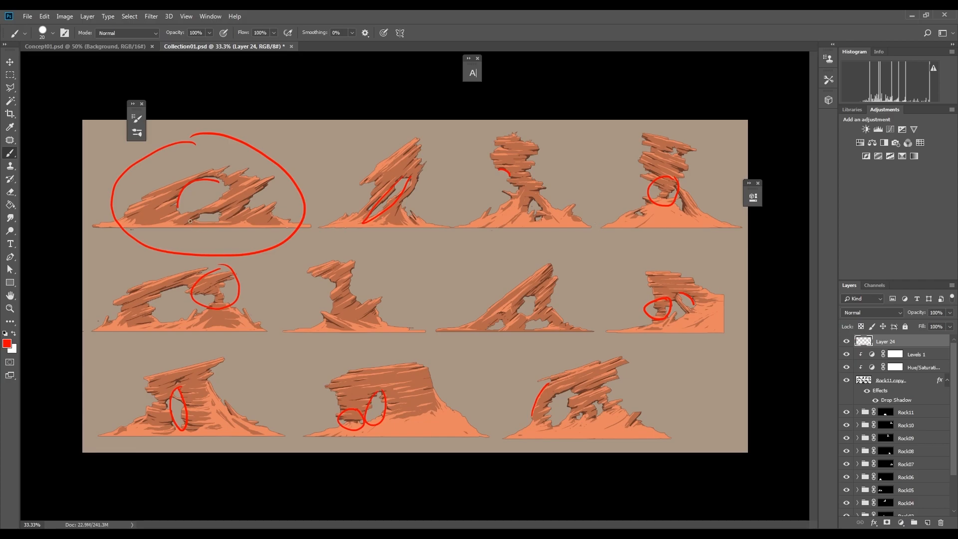
pyautogui.moveTo(190, 219); pyautogui.dragTo(222, 251)
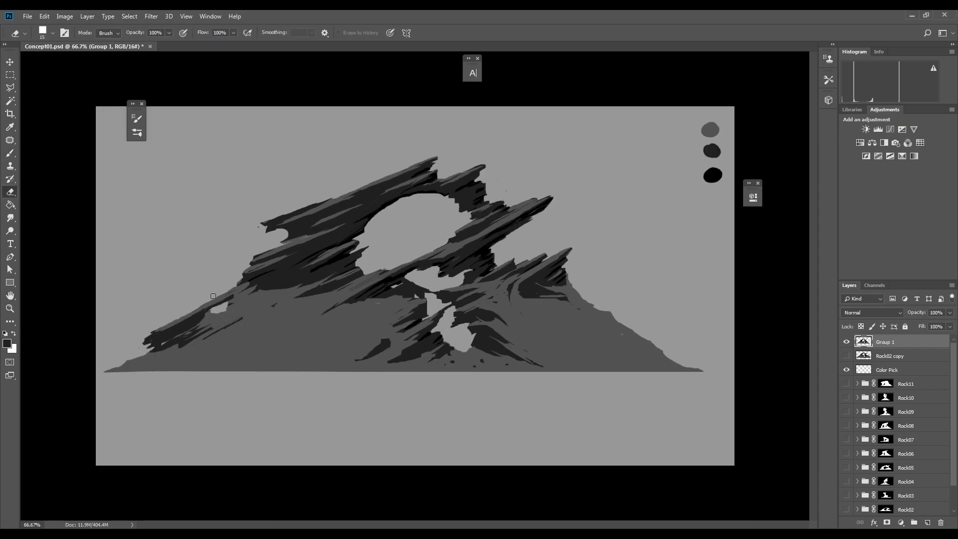
# Work up the grey rock arch shapes in Concept01.psd's Group 1
pyautogui.click(357, 264)
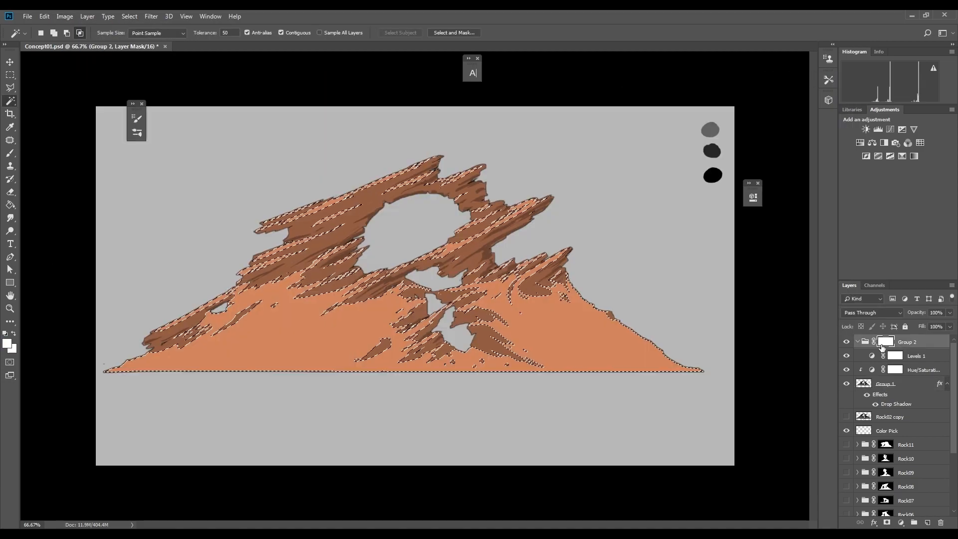
# Add a Hue/Saturation adjustment and mask it so only the lower slopes turn warmer orange
pyautogui.click(894, 355)
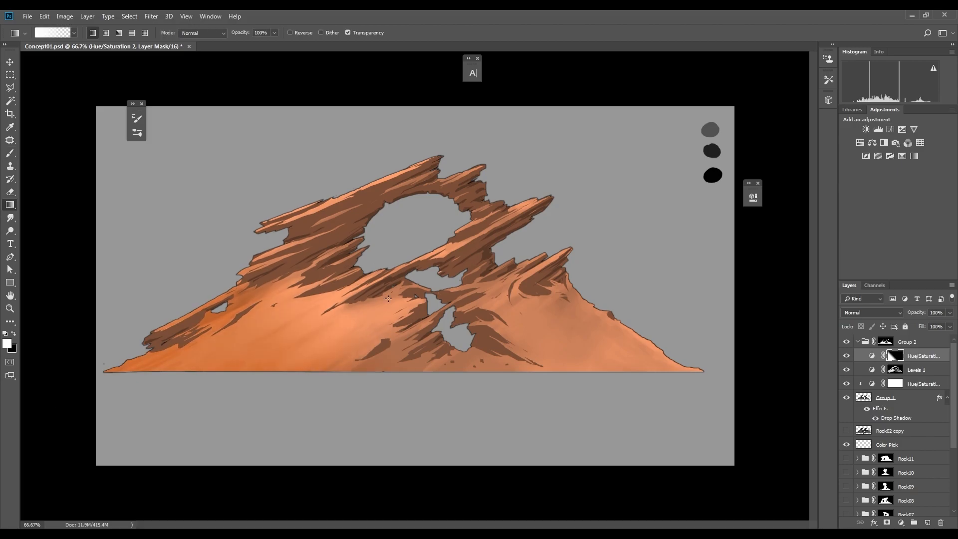
pyautogui.click(895, 355)
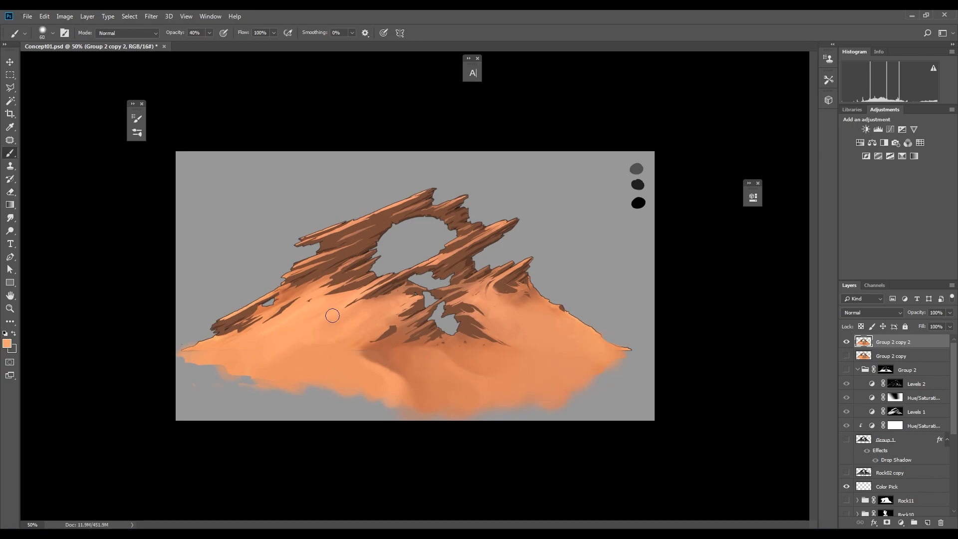
# Paint soft low-opacity sand over the rock base and blend it into the middle slope
pyautogui.moveTo(331, 316); pyautogui.dragTo(410, 375)
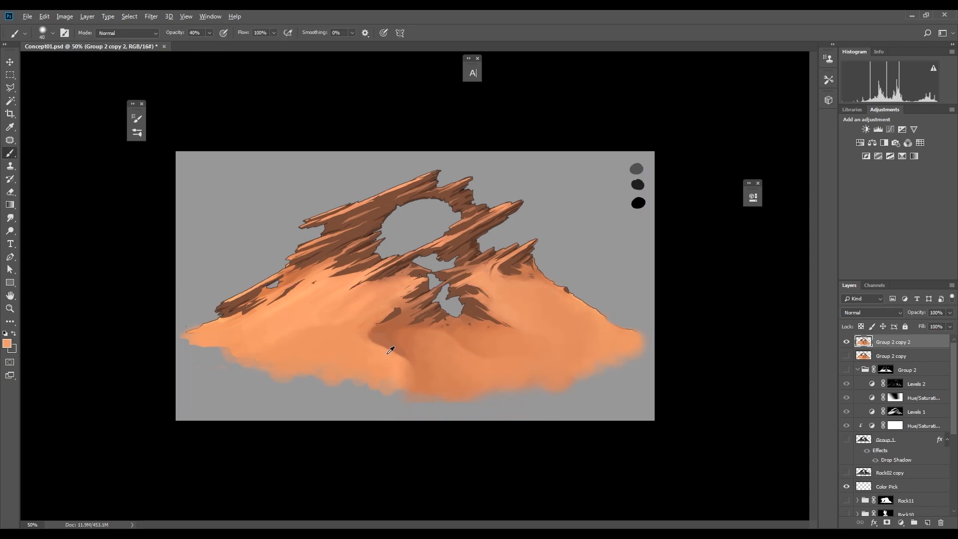
pyautogui.moveTo(392, 351); pyautogui.dragTo(413, 256)
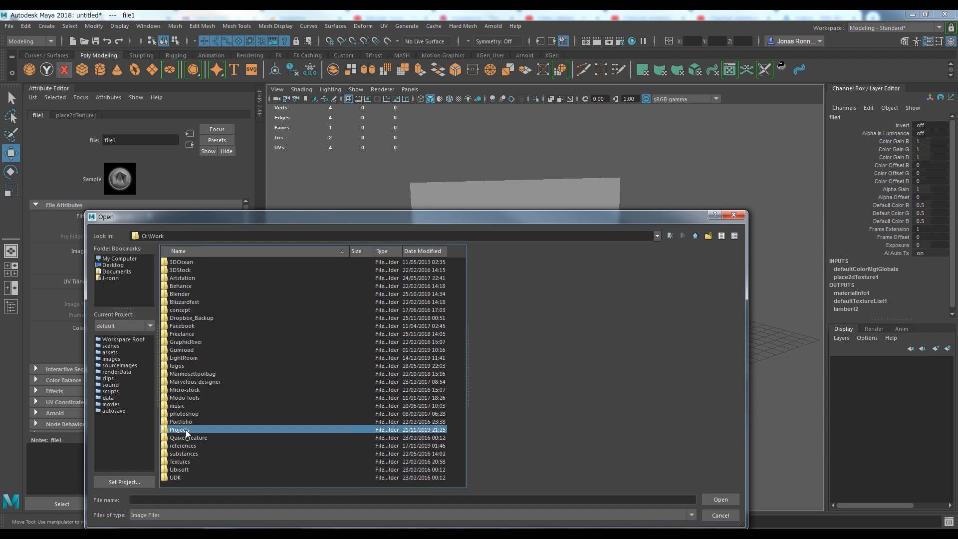
# Browse into the Projects folder in the Open dialog to find the texture image
pyautogui.click(720, 499)
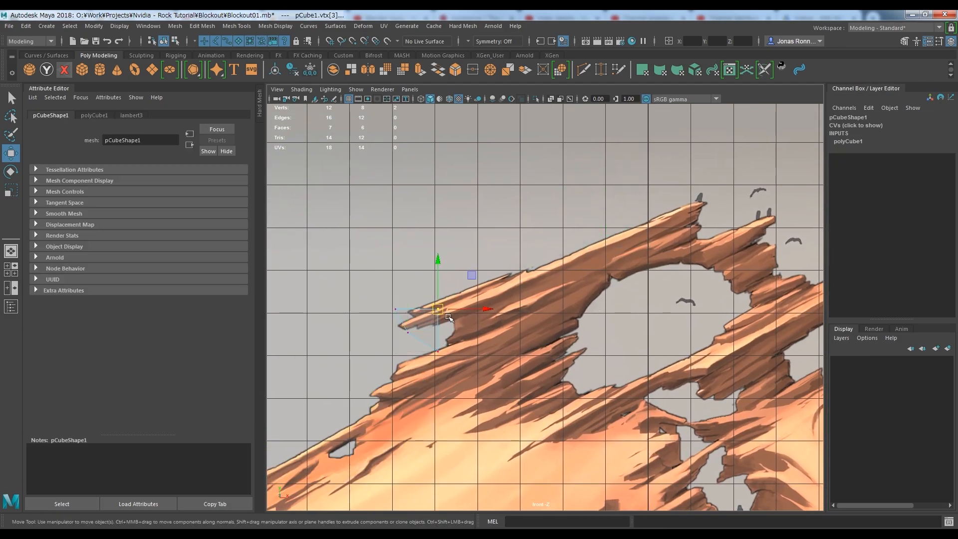
# Fit thin slab cubes to the arch's upper ledges over the reference, on a new display layer
pyautogui.moveTo(439, 309); pyautogui.dragTo(399, 326)
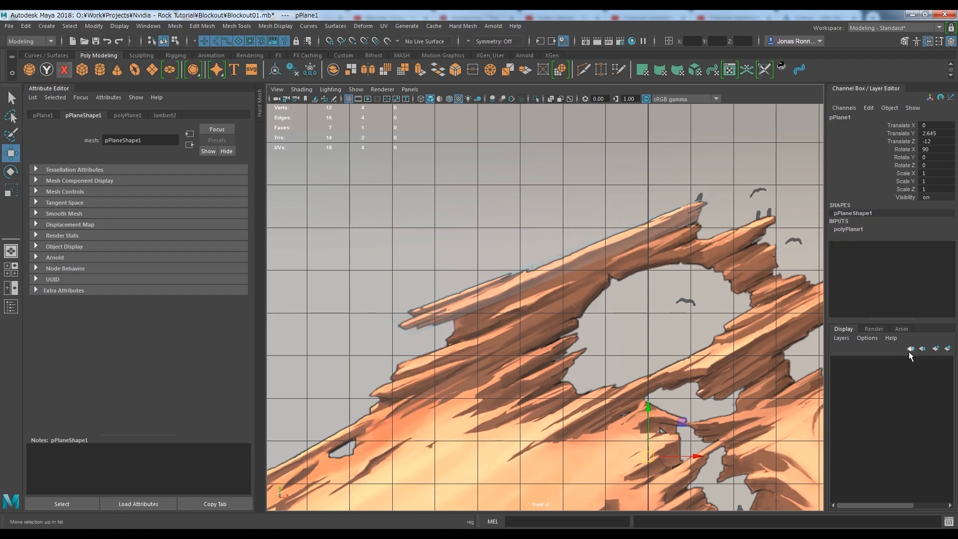
pyautogui.click(922, 348)
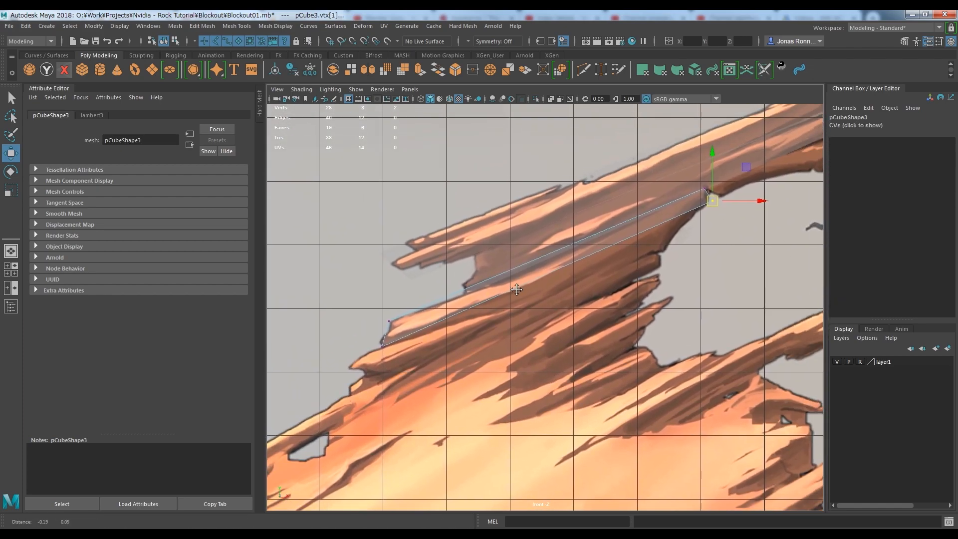
pyautogui.moveTo(712, 202); pyautogui.dragTo(677, 232)
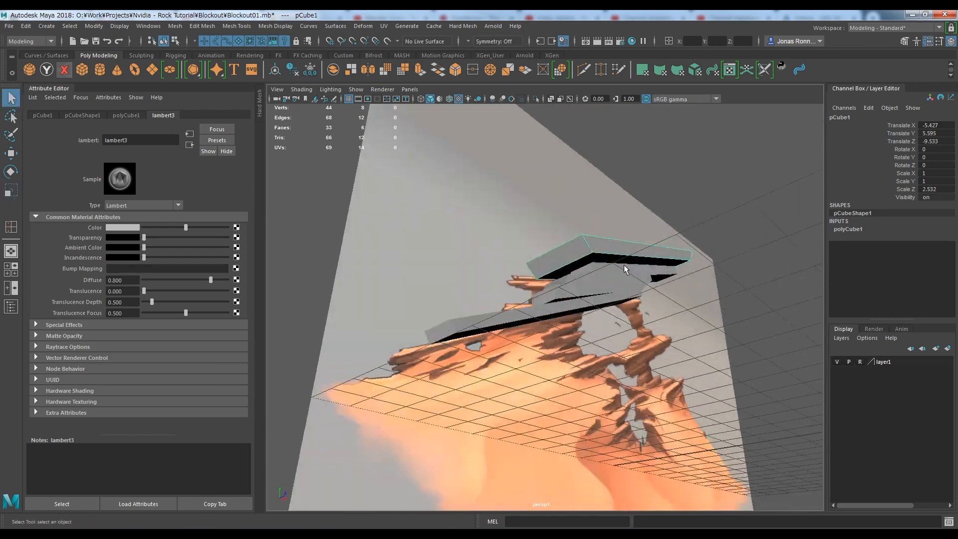
pyautogui.moveTo(623, 268); pyautogui.dragTo(584, 360)
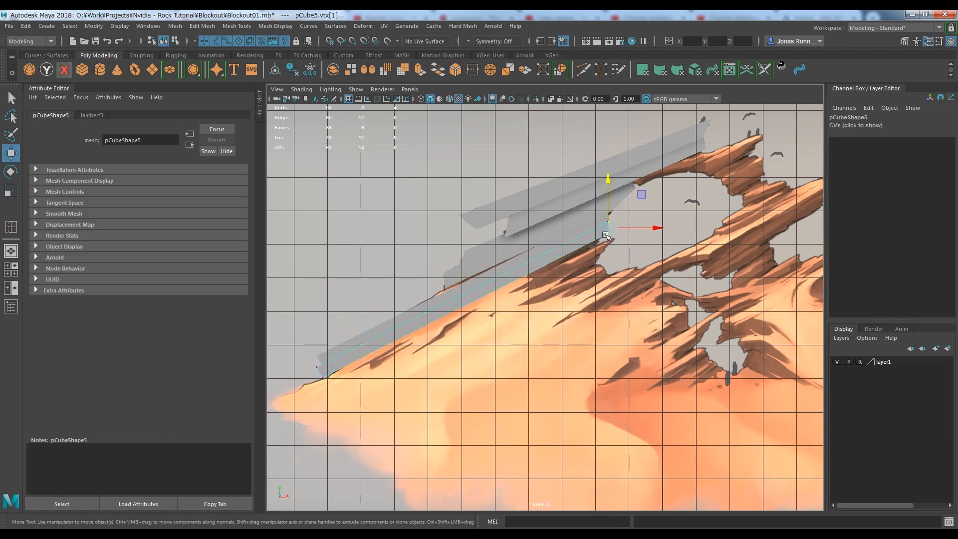
pyautogui.moveTo(608, 236); pyautogui.dragTo(421, 324)
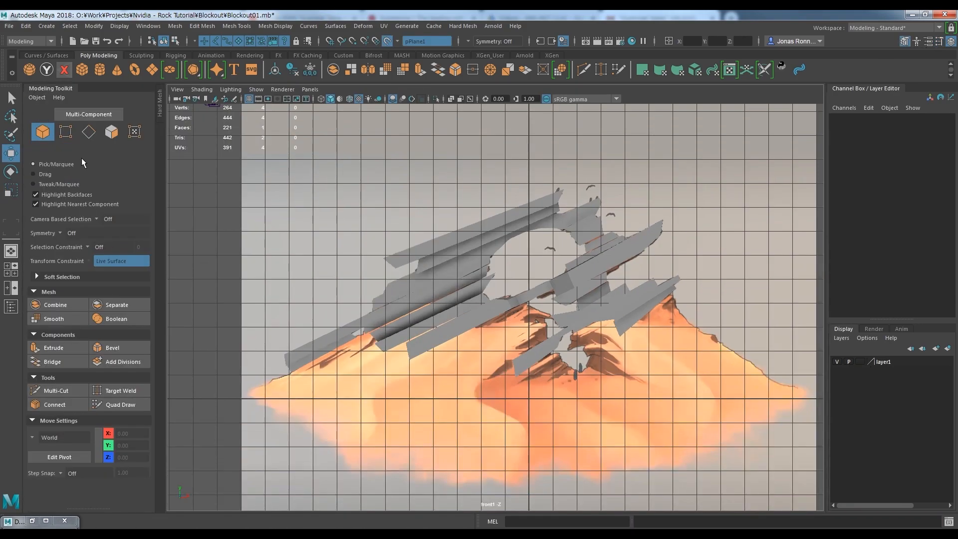
# Quad Draw a ground strip across the sandy base, extending it over the right slope
pyautogui.click(118, 405)
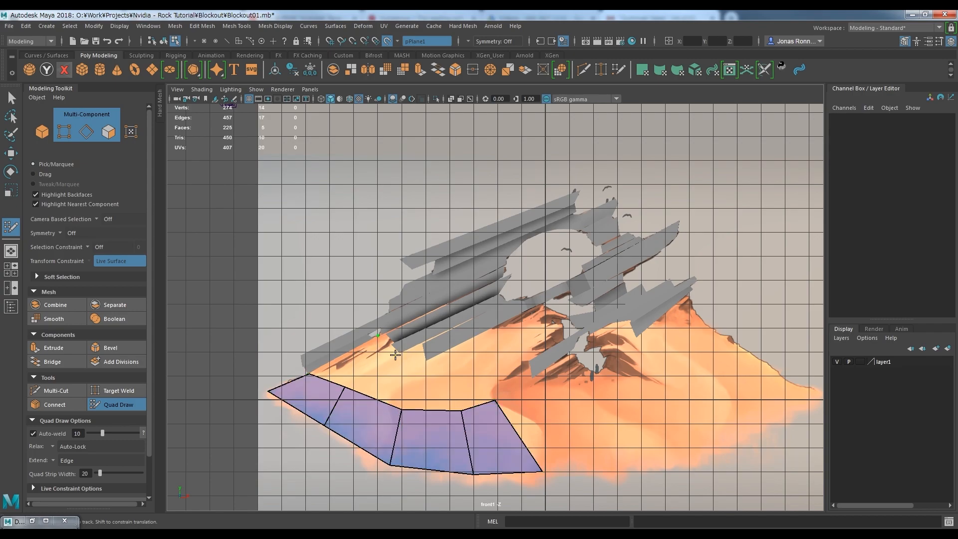
pyautogui.click(391, 366)
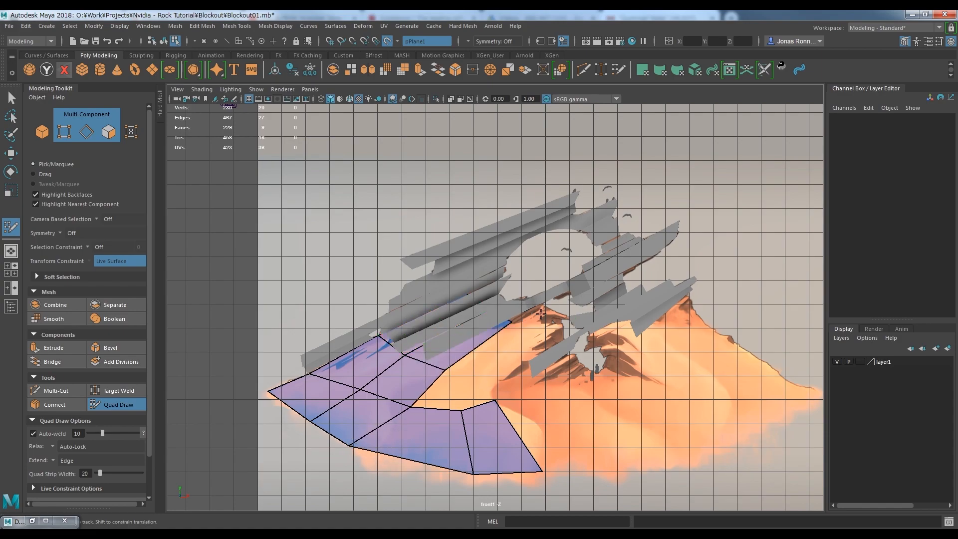
pyautogui.click(442, 392)
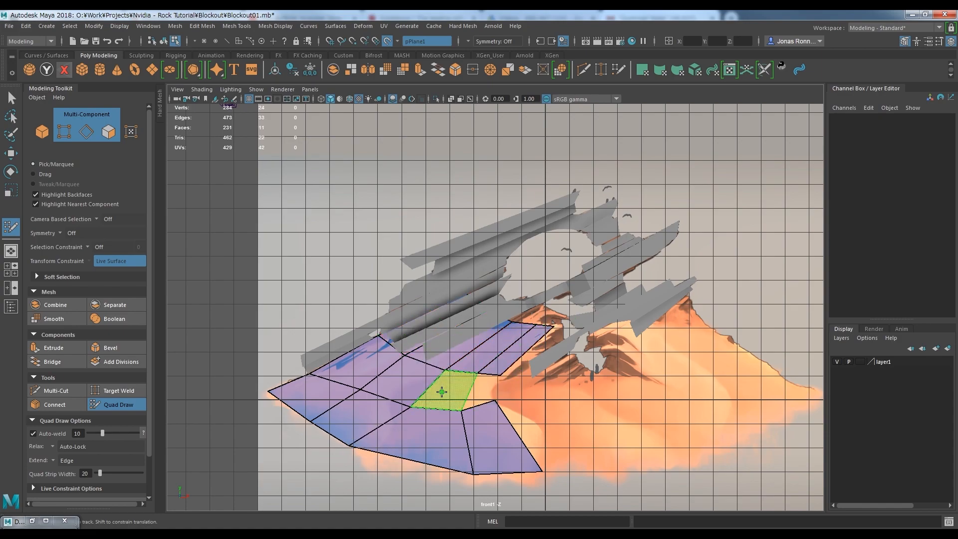
pyautogui.click(547, 430)
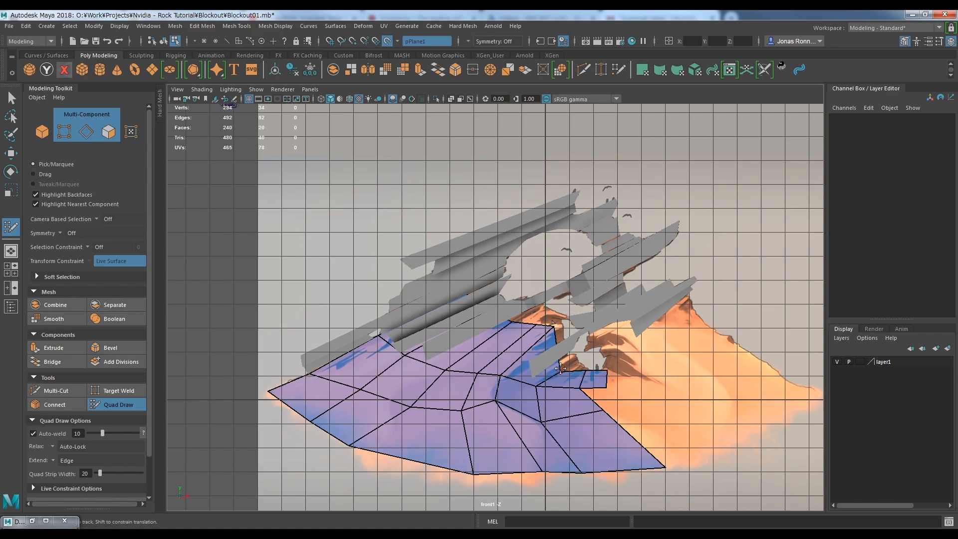
pyautogui.click(613, 431)
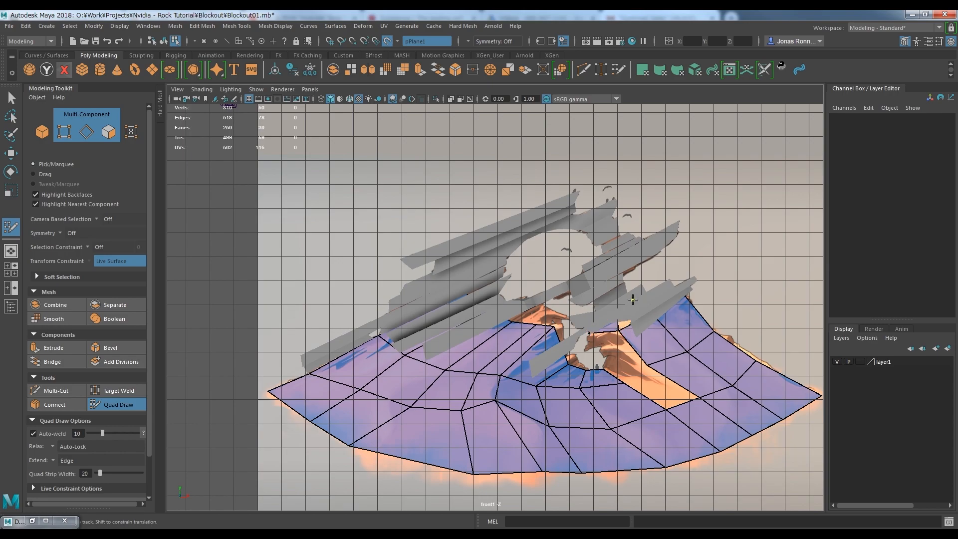
pyautogui.click(611, 427)
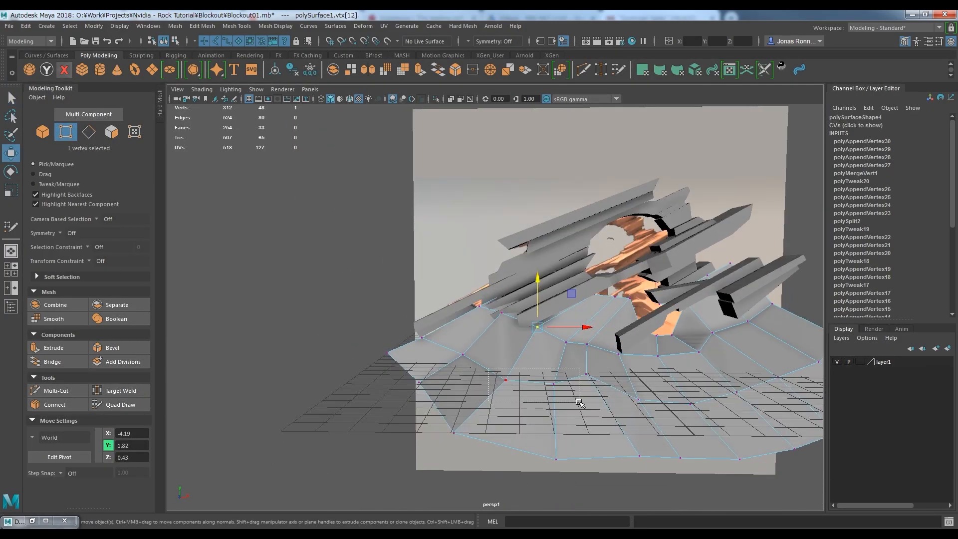
# Pull ground vertices in perspective to shape the slope beneath the slabs
pyautogui.press('space')
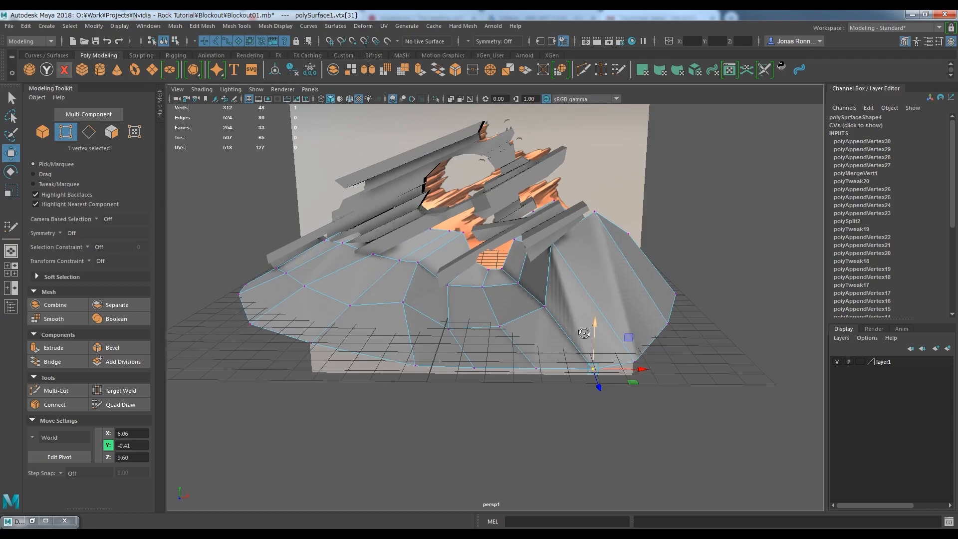
pyautogui.moveTo(584, 333); pyautogui.dragTo(526, 290)
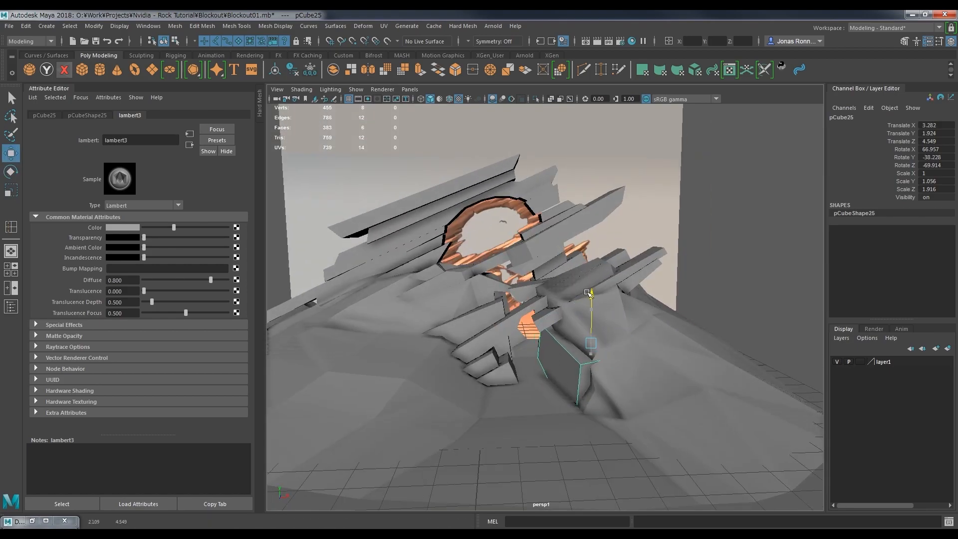
# Move the tilted rock block into place against the lower slabs beneath the arch
pyautogui.moveTo(588, 292); pyautogui.dragTo(627, 349)
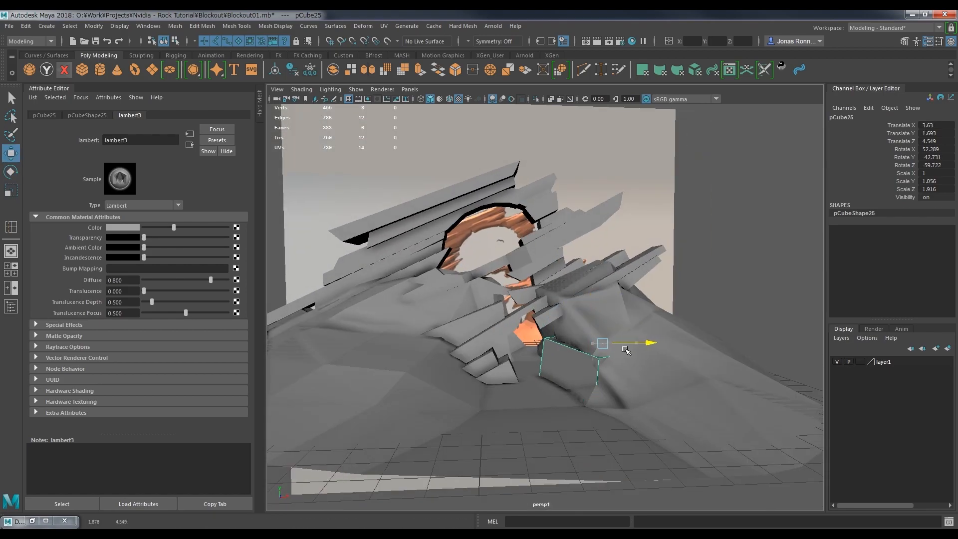